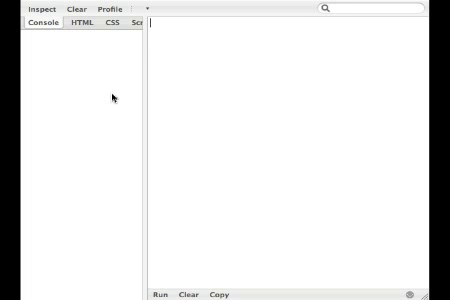
mouse_move(56, 210)
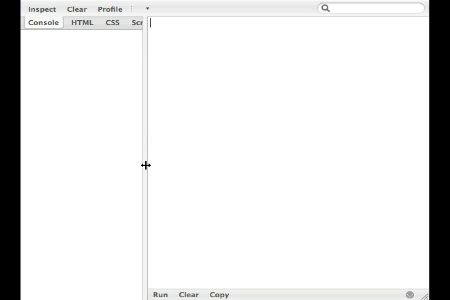
- Enter and run var arr = [ 'my', 'array', 'is', 'cool' ]; in the command editor
text(var arr =)
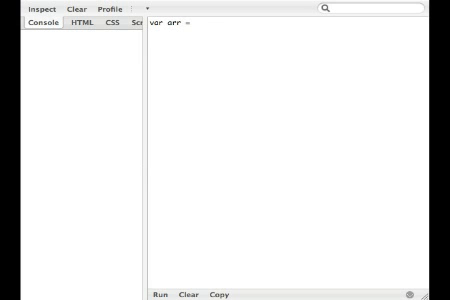
text([ ')
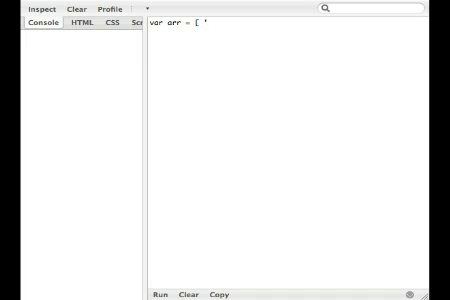
text(my', 'array)
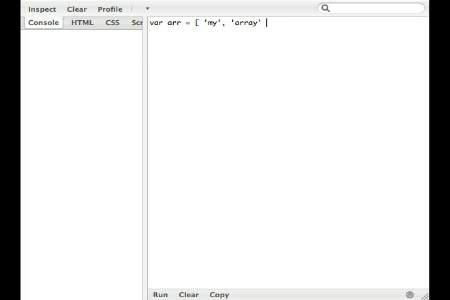
text('is' ,c)
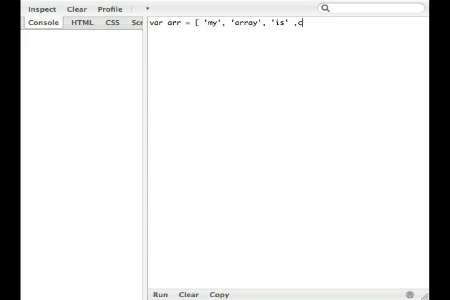
text('cool)
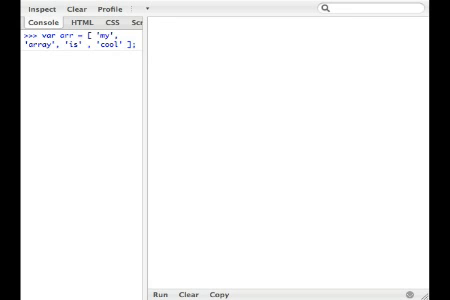
- Write and run a for loop from i = 0 to arr.length calling console.info(arr[i])
text(for (var)
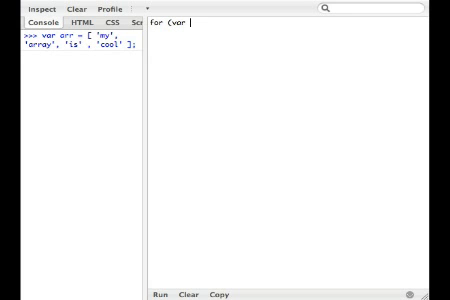
text(i)
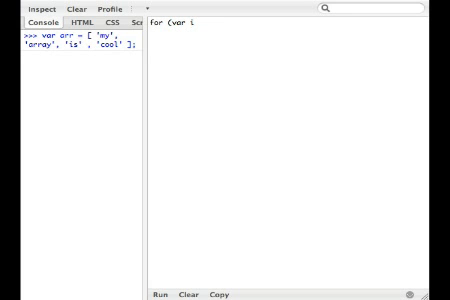
text(= 0; i <)
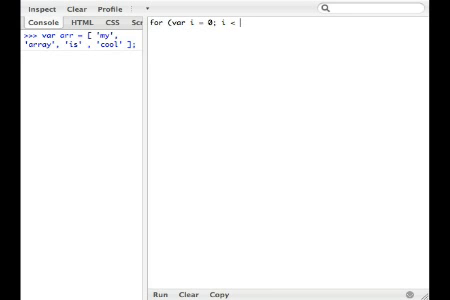
text(arr)
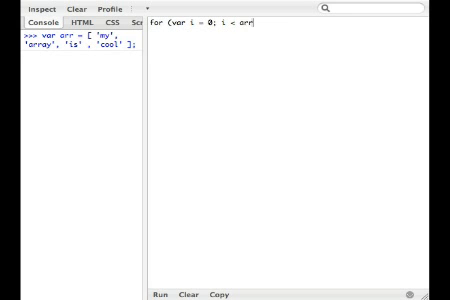
text(.length; i++)
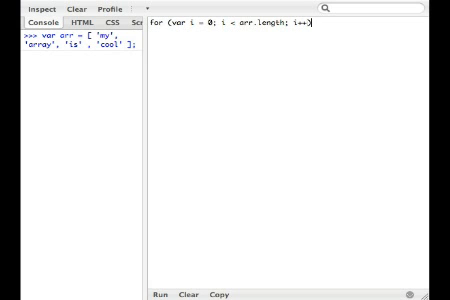
text({)
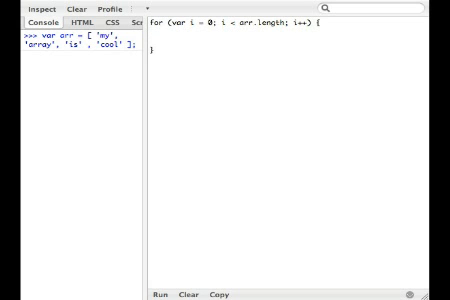
text(conso)
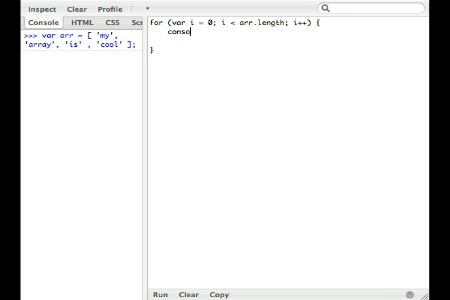
text(.info([)
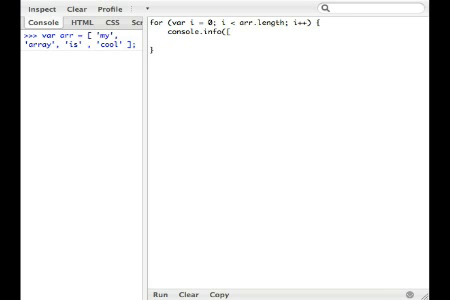
text(arr[i)
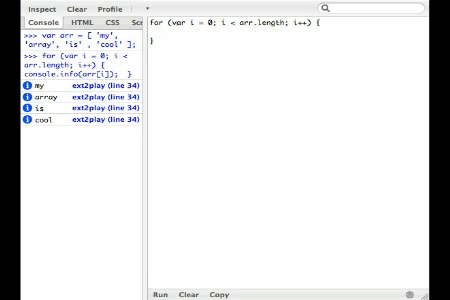
- Remove the loop code from the editor and clear the console output
text(myFunc)
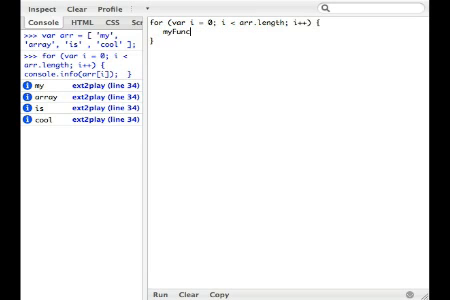
text(arr)
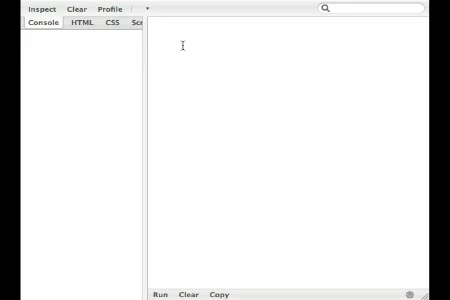
- Evaluate arr in the editor to print 'my', 'array', 'is', 'cool'
text(err)
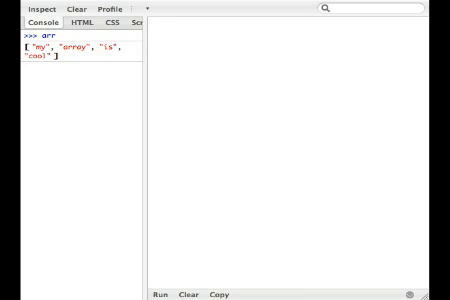
- Run Ext.each(arr, function(arrayItem, index, allItems) { console.info(arrayItem); });
text(Ext.each)
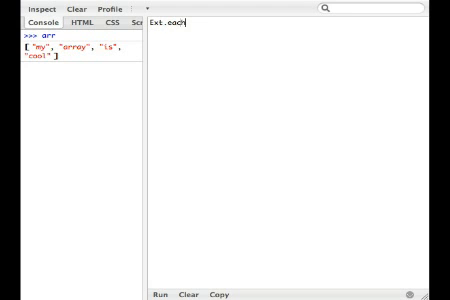
text(()
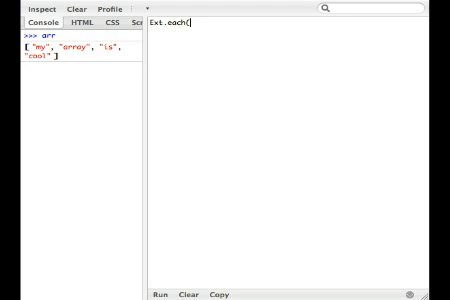
text(arr)
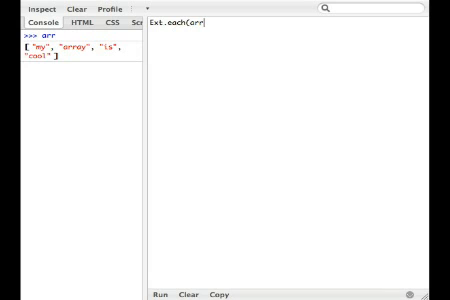
text(, function()
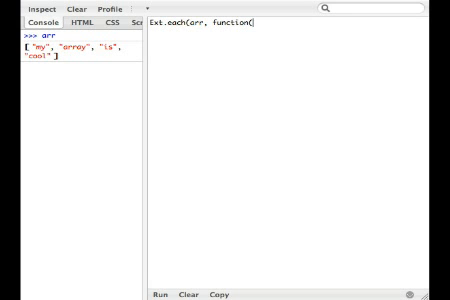
text(arrayItem, index, a)
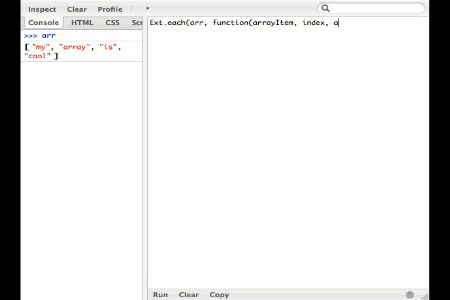
text(llItems) {)
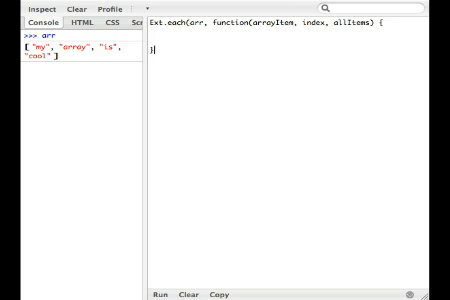
text(})
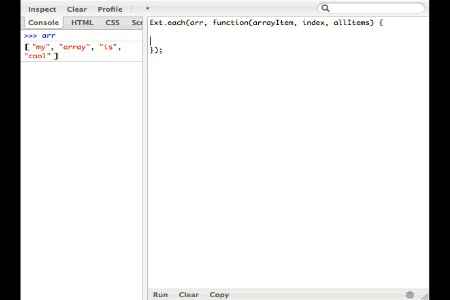
text(conso)
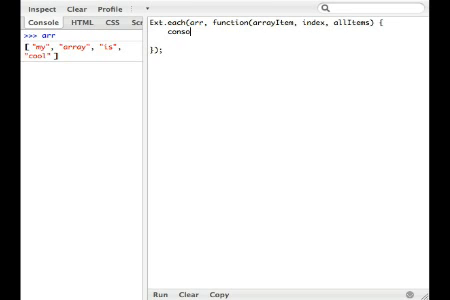
text(.info(arrayItem);)
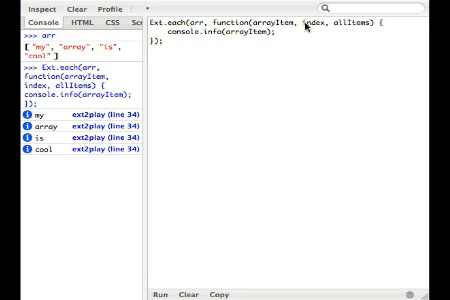
double_click(305, 25)
text(var myObj = {)
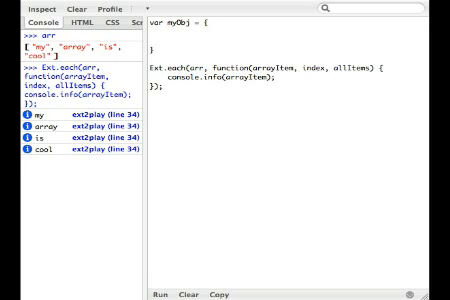
- Add property1 : 'some property' to myObj and log this.property1 in the callback
text(property1 : 'so)
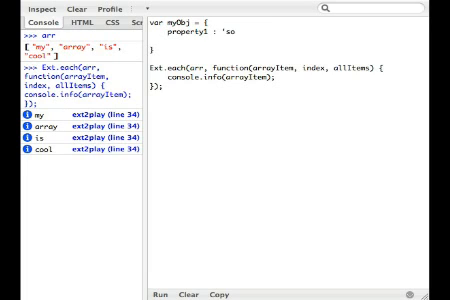
text(me property')
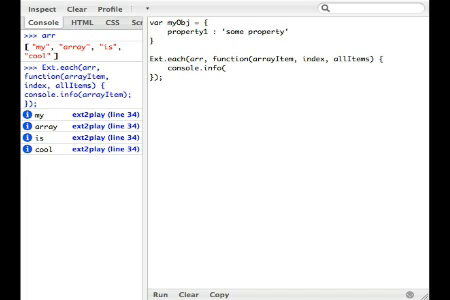
text(this.p)
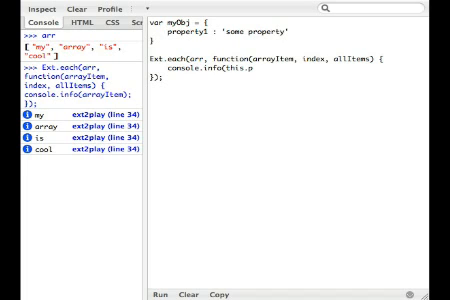
text(roperty1)
text(var myClass = function() )
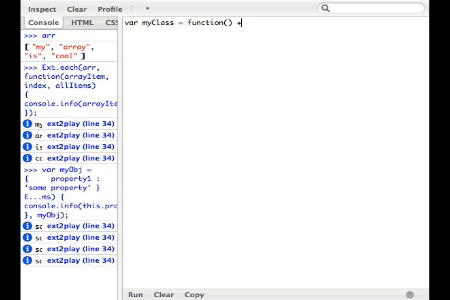
- Close the constructor and start myClass.prototype with myArray : ['a','b','c']
text({)
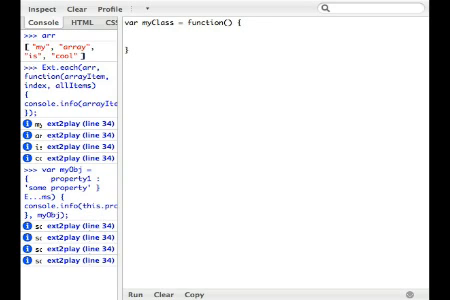
text(myClass.prop)
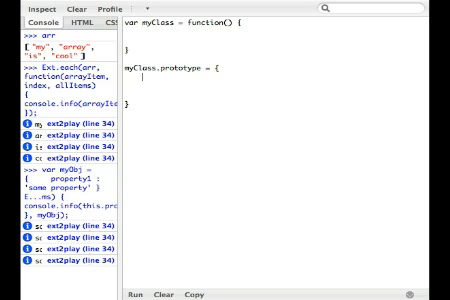
text(myArray = [)
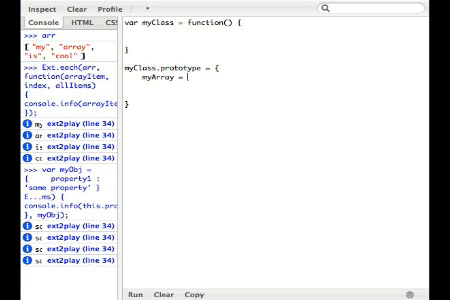
text([])
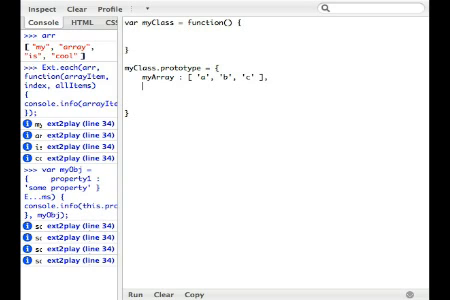
- Add a loopThrough function whose body begins Ext.each(this.myArray
text(loopT)
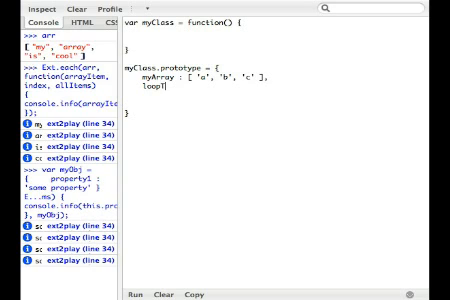
text(hrough :)
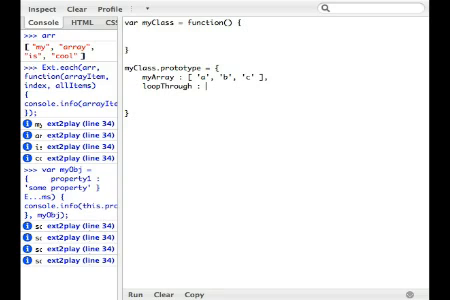
text(function() {)
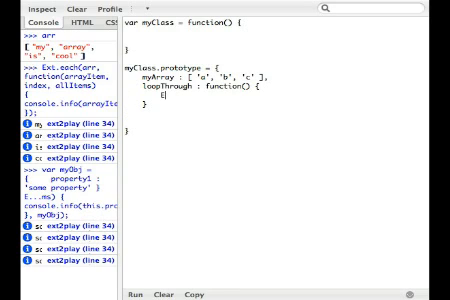
text(Ext.each(th)
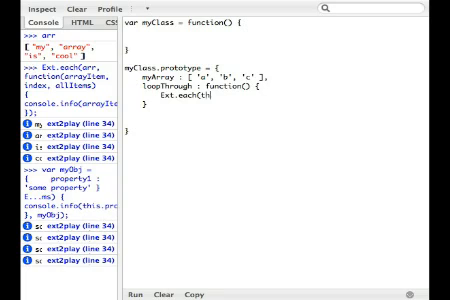
text(is.myArray)
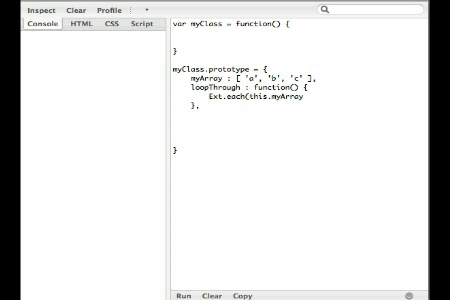
- Add consoleMe : function(item) and complete Ext.each(this.myArray, this.consoleMe, this)
text(consoleMe)
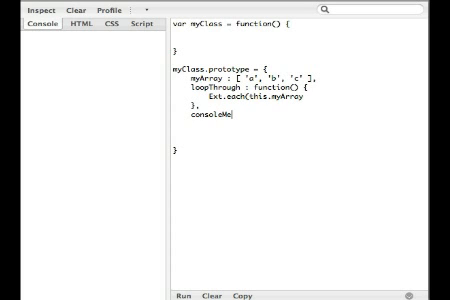
text(:)
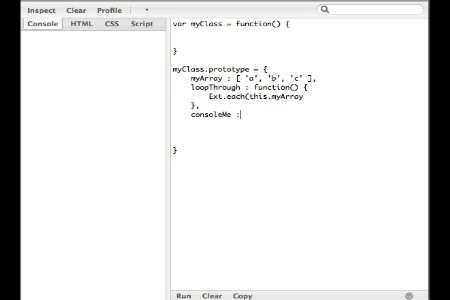
text(function()
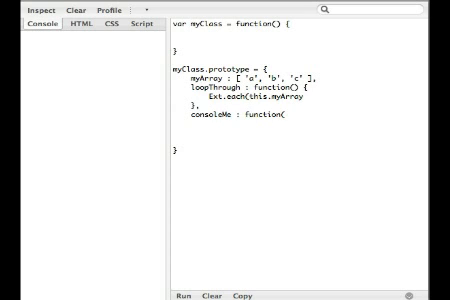
text(item) {)
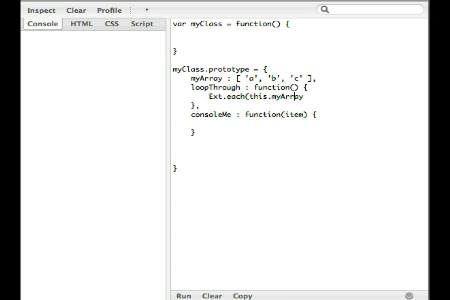
text(,)
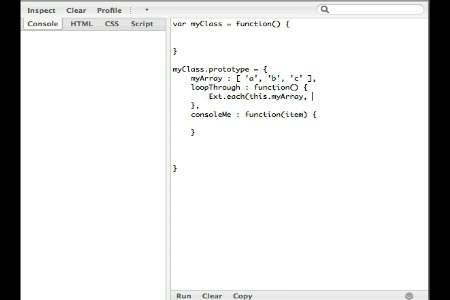
text(this.)
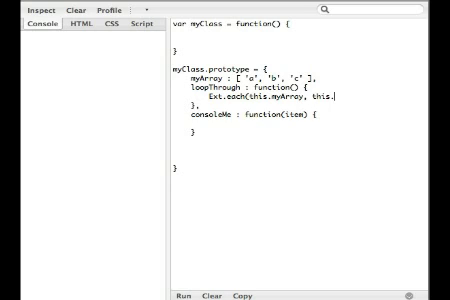
text(consoleMe, this);)
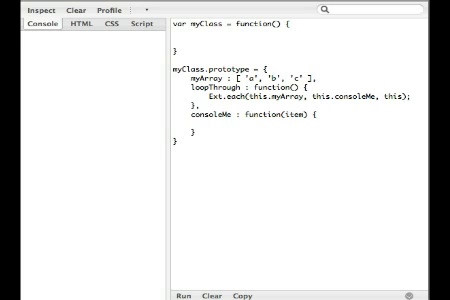
- Put console.info(item + ' items length = ' + this.myArray.length) inside consoleMe
text(console.)
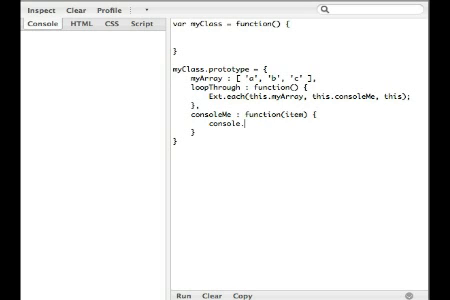
text(info(item + ' items length = ' +)
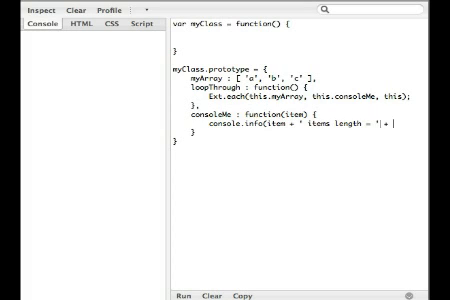
text(this.myo)
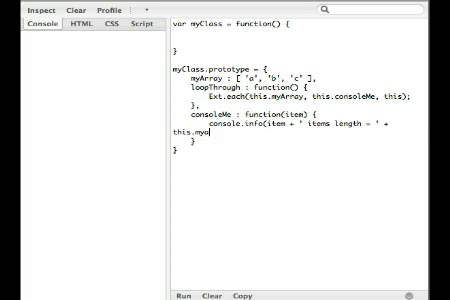
text(Array.length);)
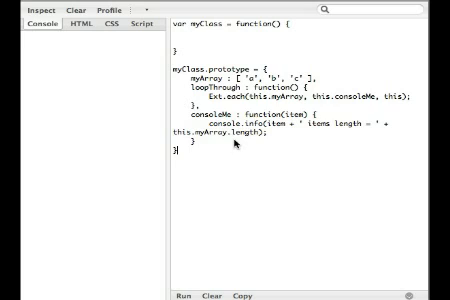
- Type var myObj = new myClass(); followed by myClass.loopThrough(); below the prototype
text(var)
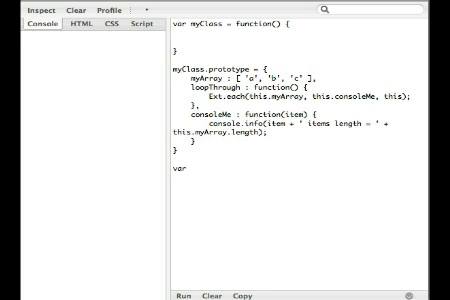
text(myObj = n)
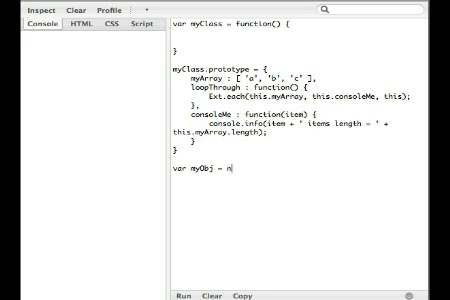
text(ewmy)
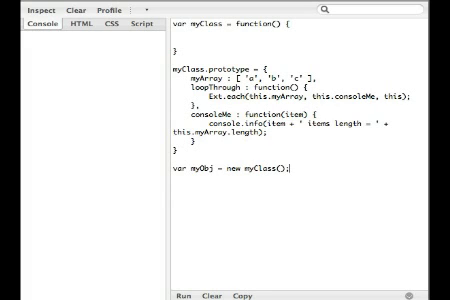
text(myClass.)
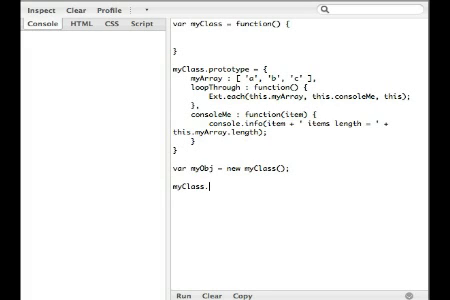
text(loopThrough();)
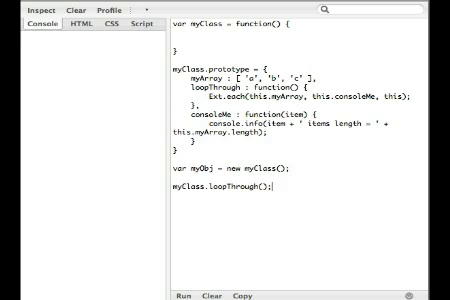